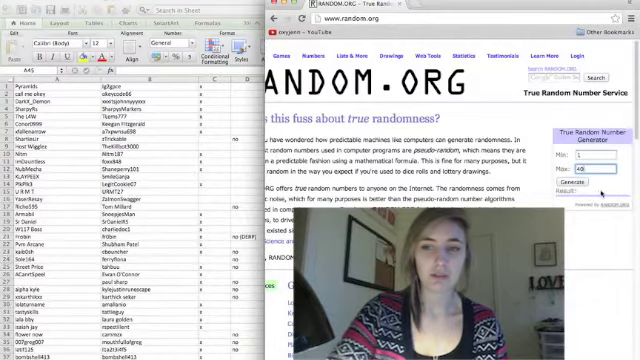
{"action": "left_click", "coordinate": [573, 184]}
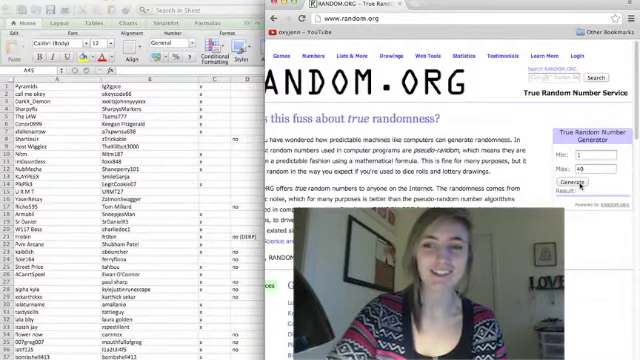